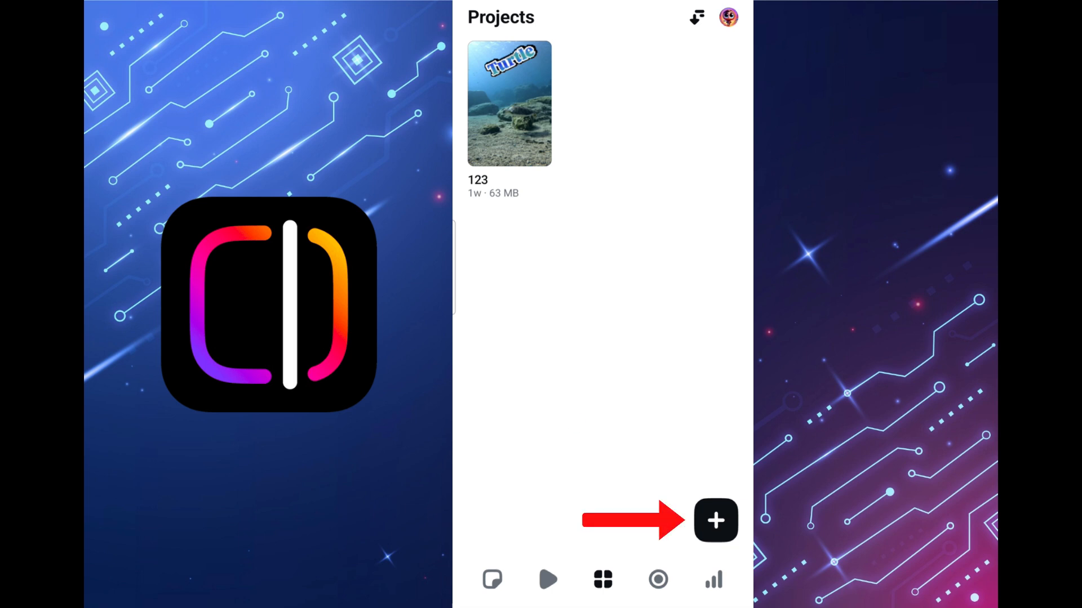
Create a new project from the beach footprints video in Recents.
click(714, 518)
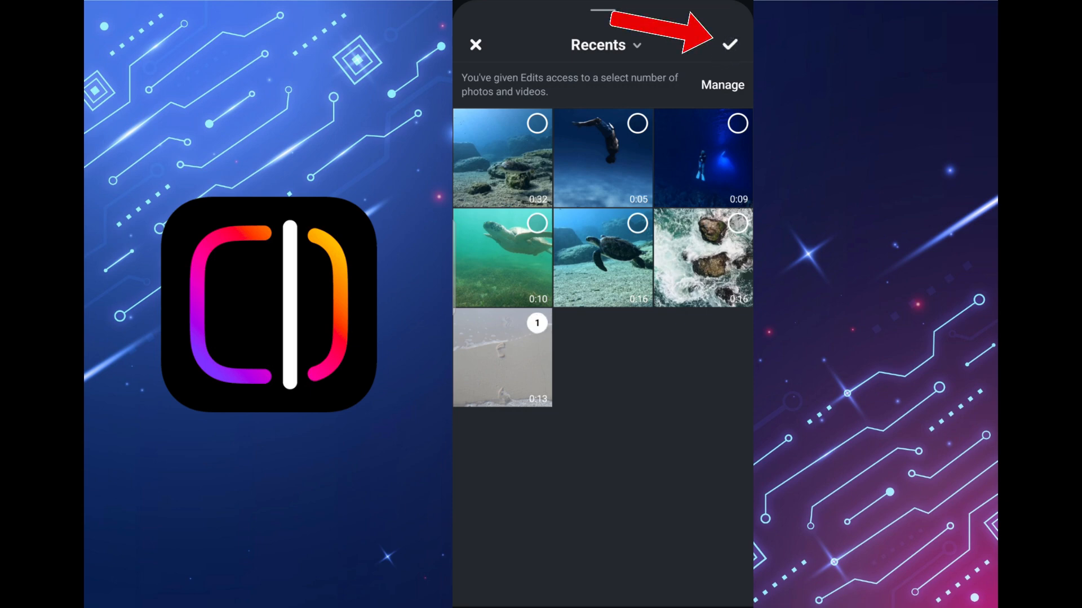
click(731, 43)
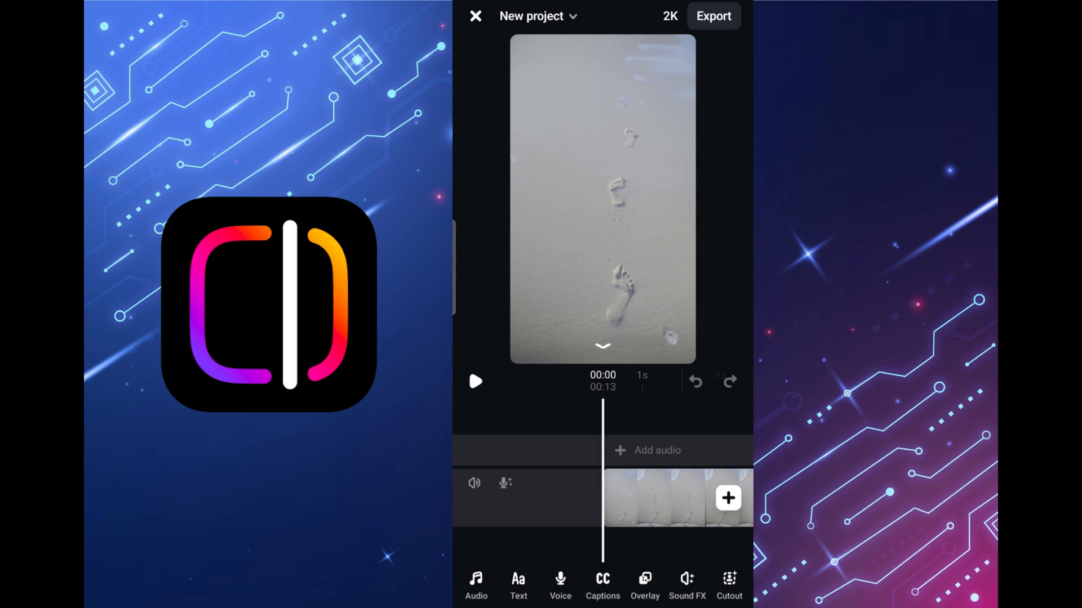
Switch the project resolution from 2K to HD and select the beach clip for editing.
click(669, 15)
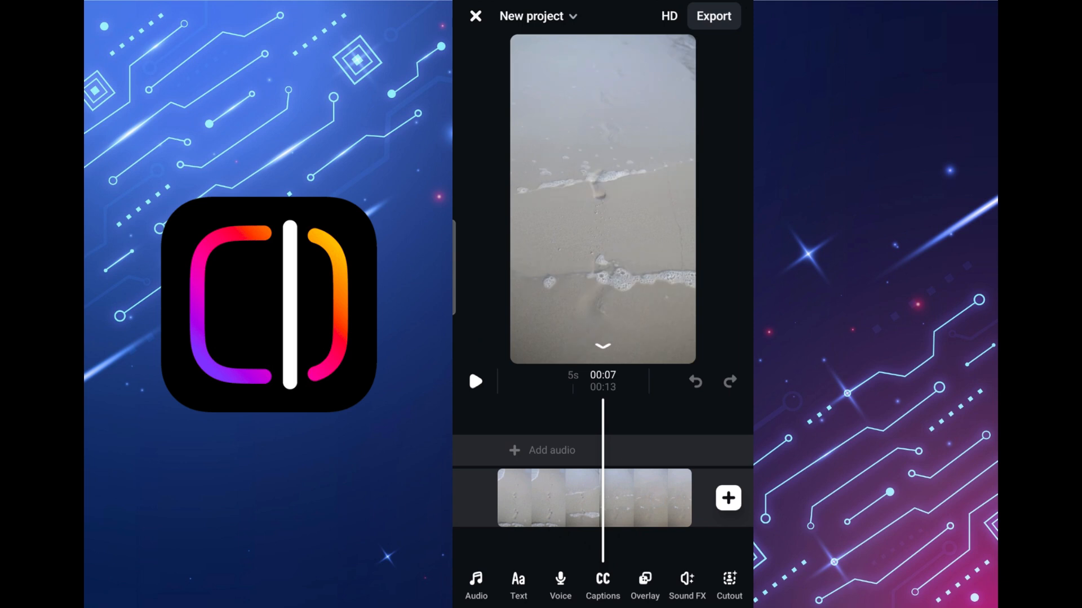
click(593, 498)
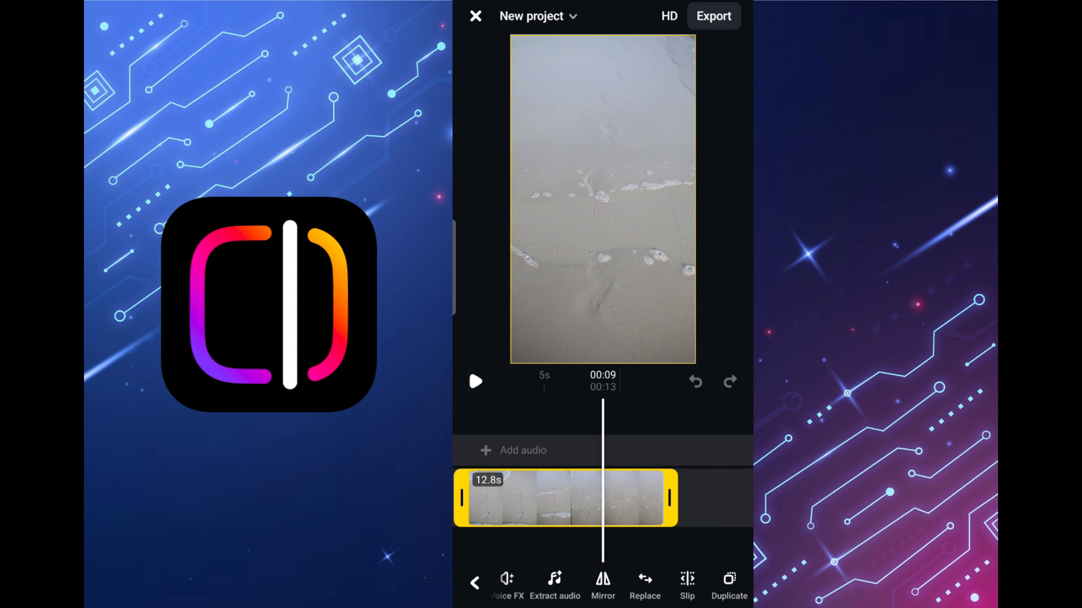
click(727, 583)
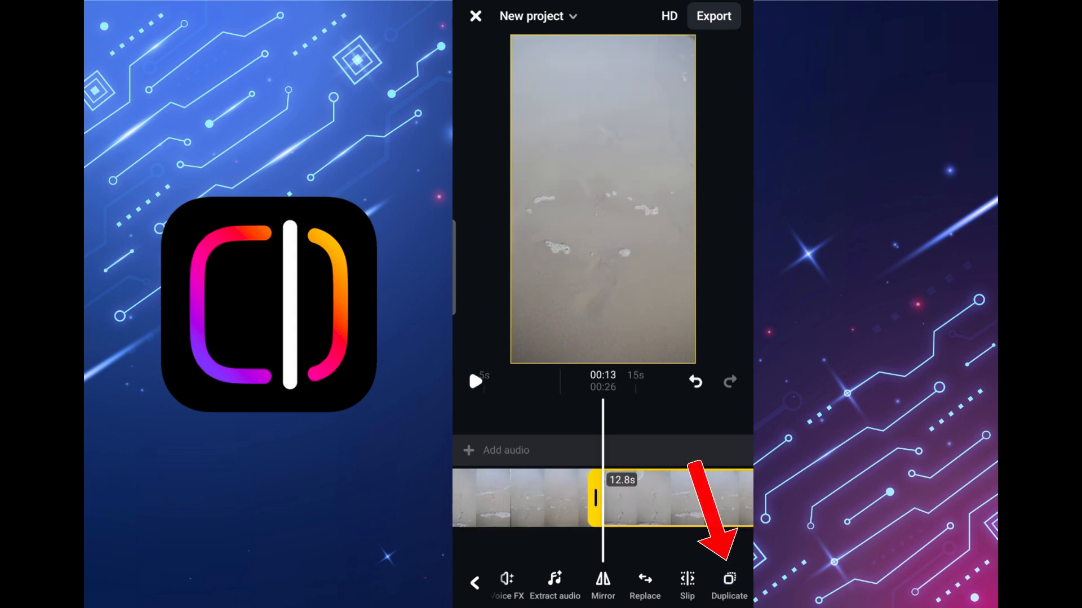
click(728, 579)
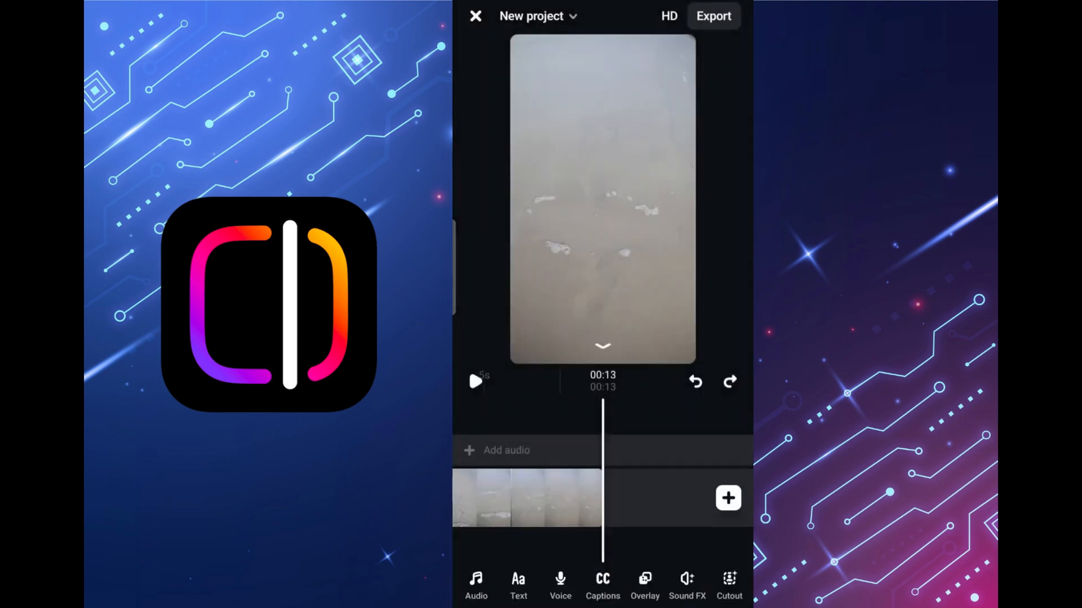
Append the ocean rocks video after the footprints clip, making a 29-second reel.
click(727, 499)
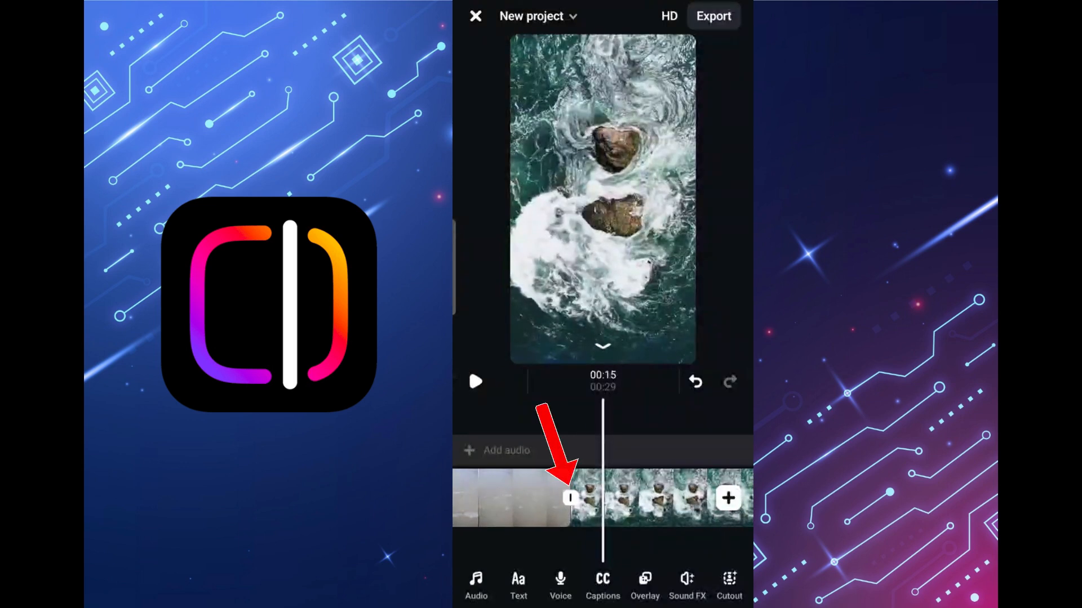
drag(569, 498, 601, 498)
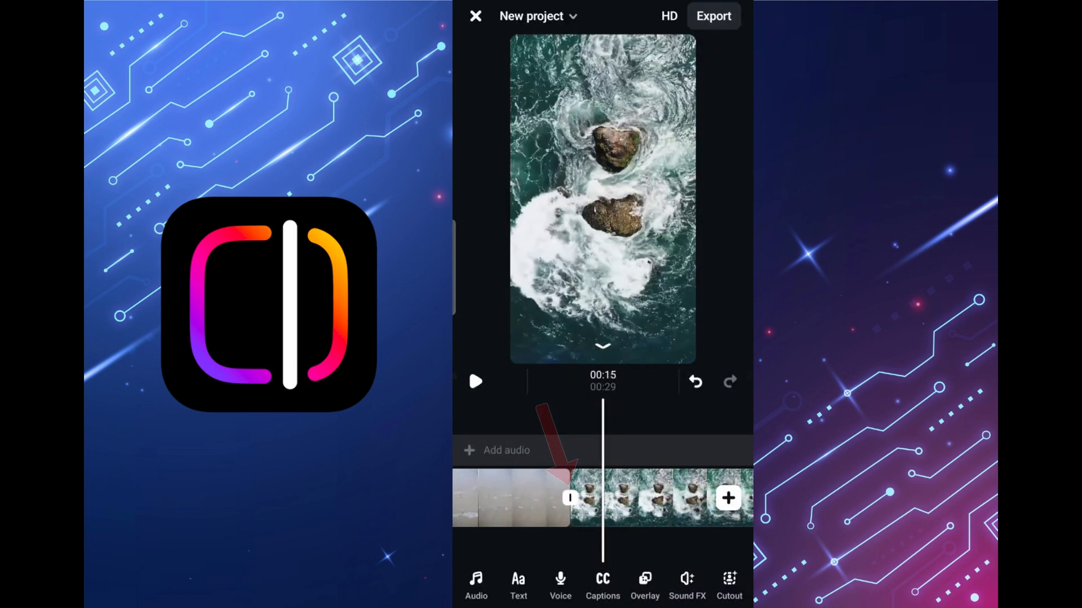
Apply the Zoom transition at the join between the footprints and ocean-rocks clips.
click(569, 498)
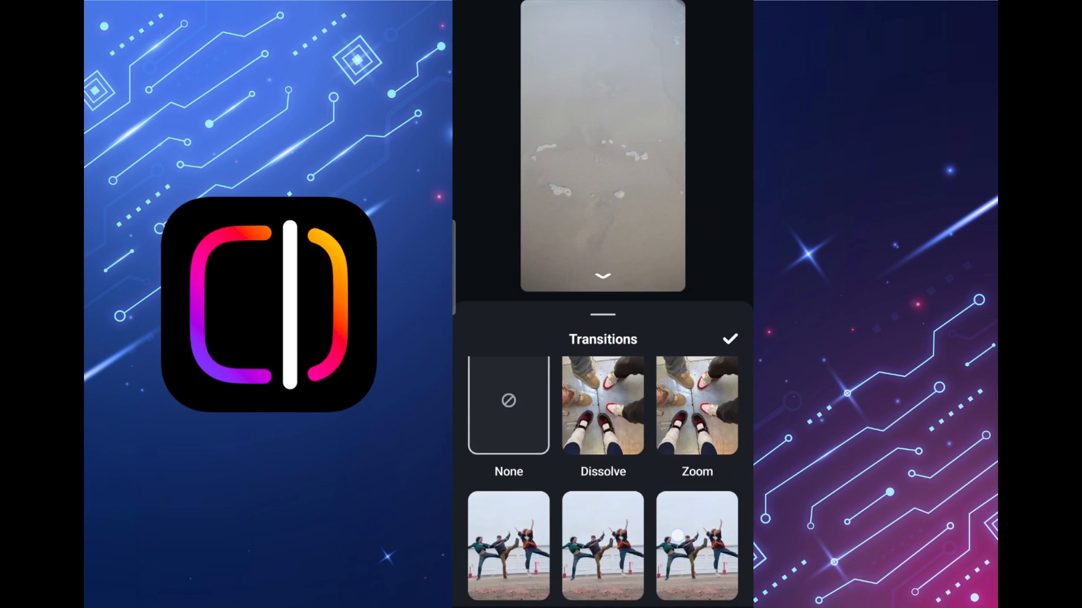
scroll(down, 3)
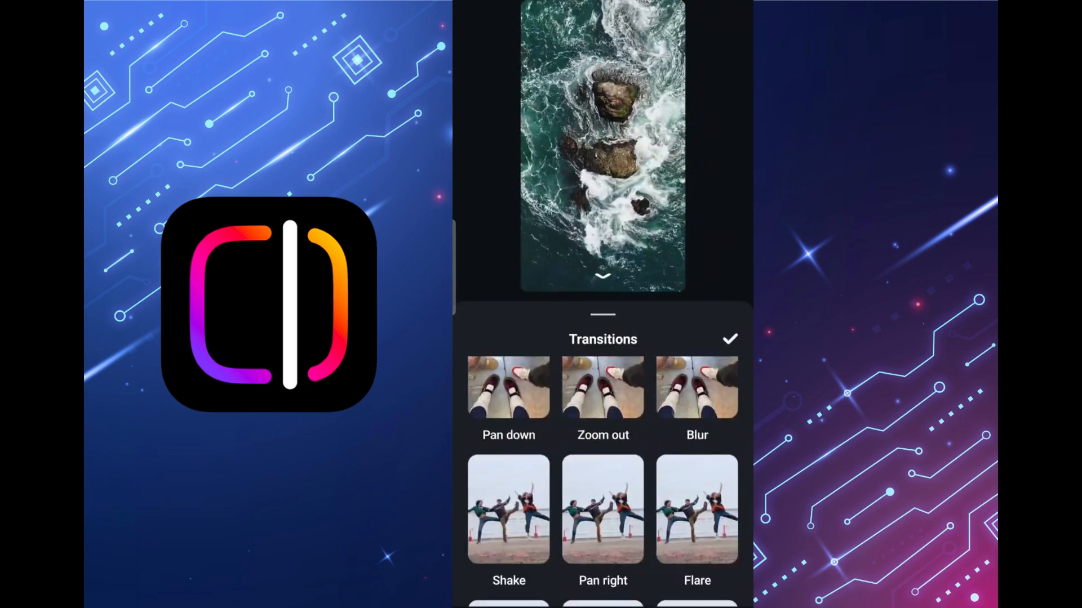
scroll(down, 3)
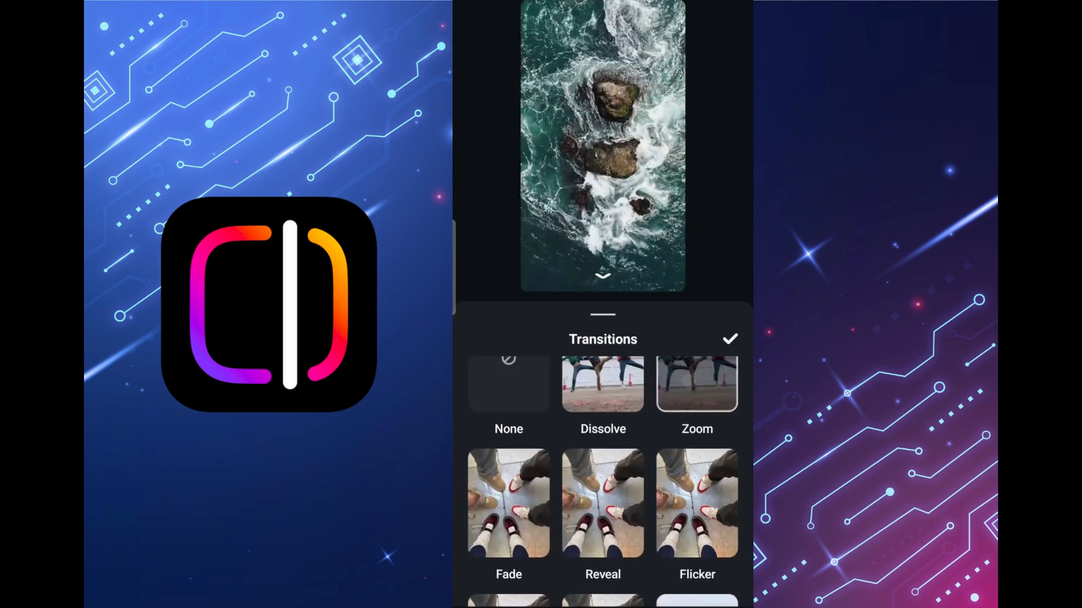
click(730, 338)
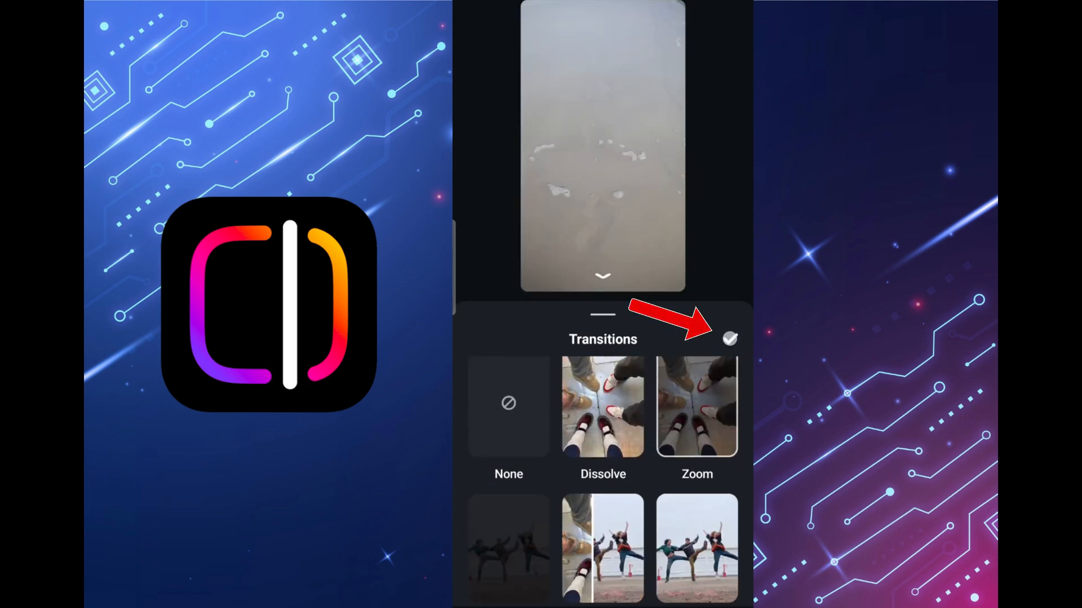
click(727, 340)
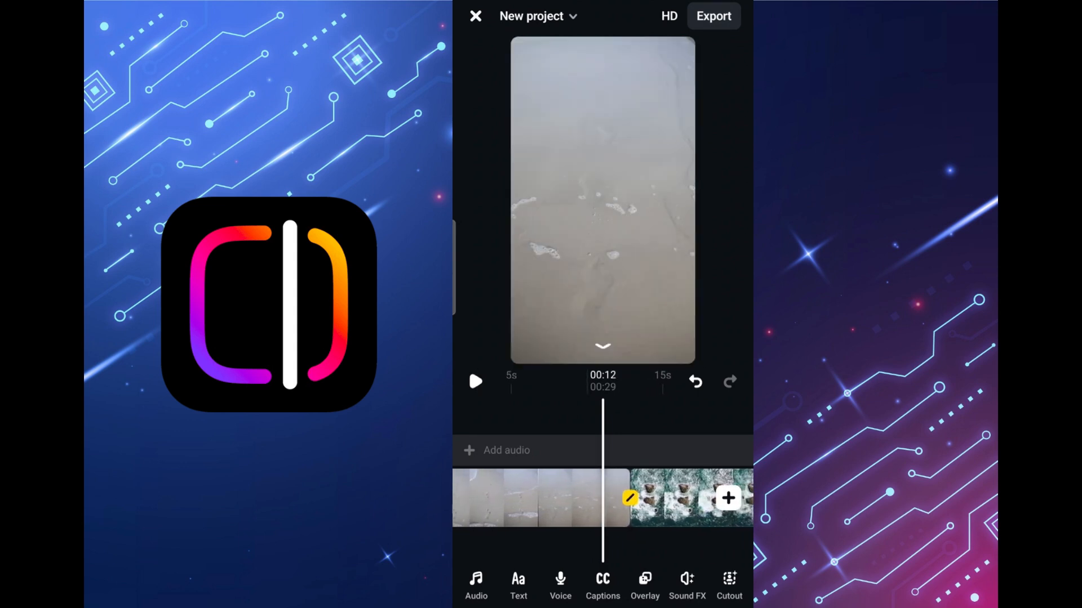
Play the reel to preview it passing through the Zoom transition.
click(475, 382)
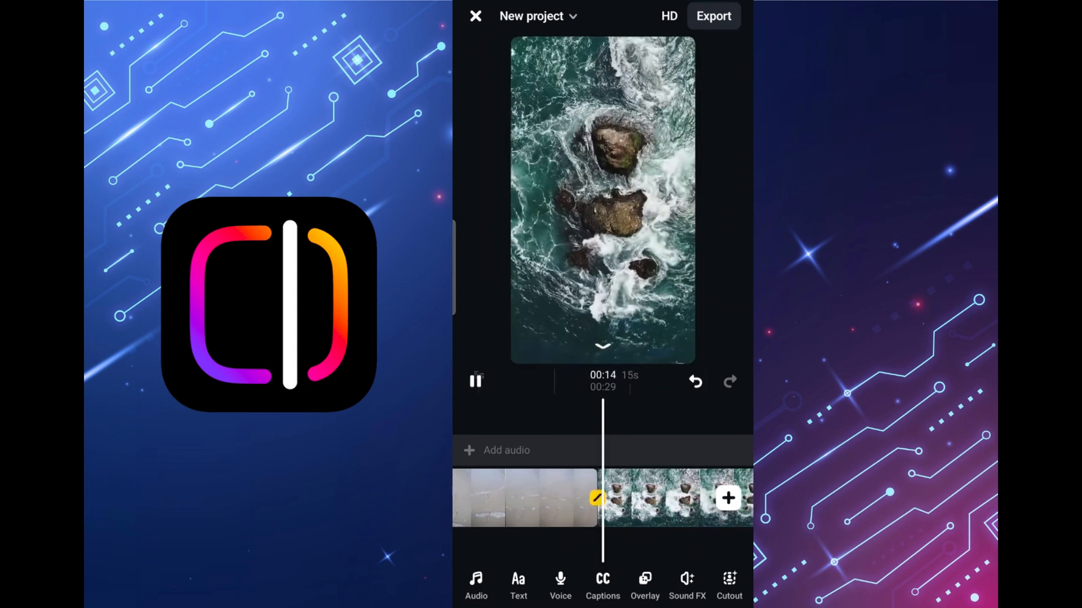